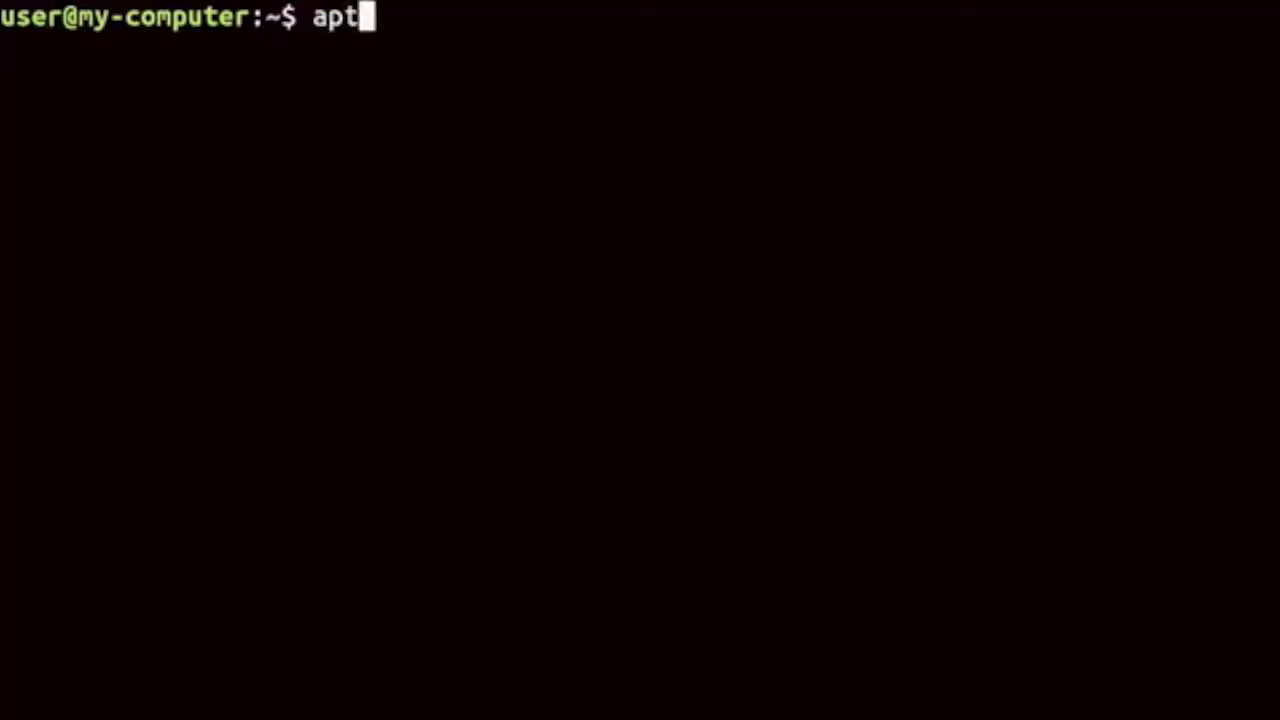
Run 'apt install git' without root and highlight the '13: Permission denied' dpkg lock error
{"action": "type", "text": "install"}
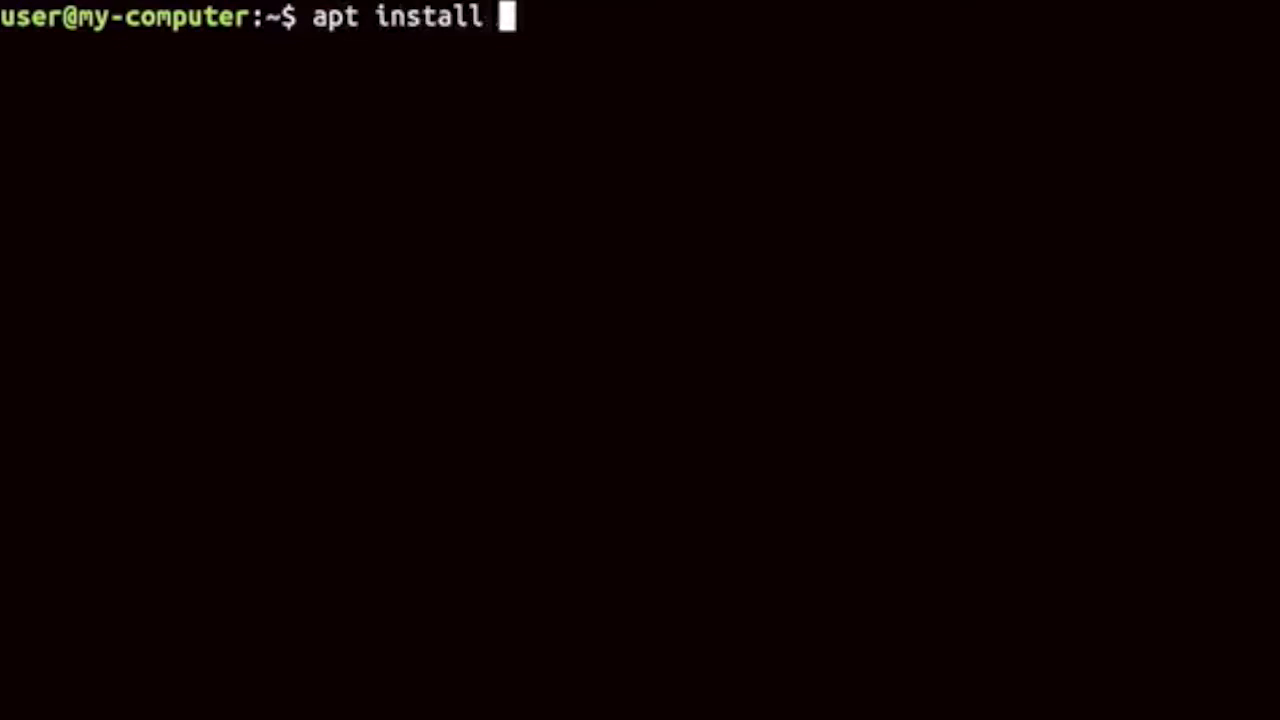
{"action": "type", "text": "git"}
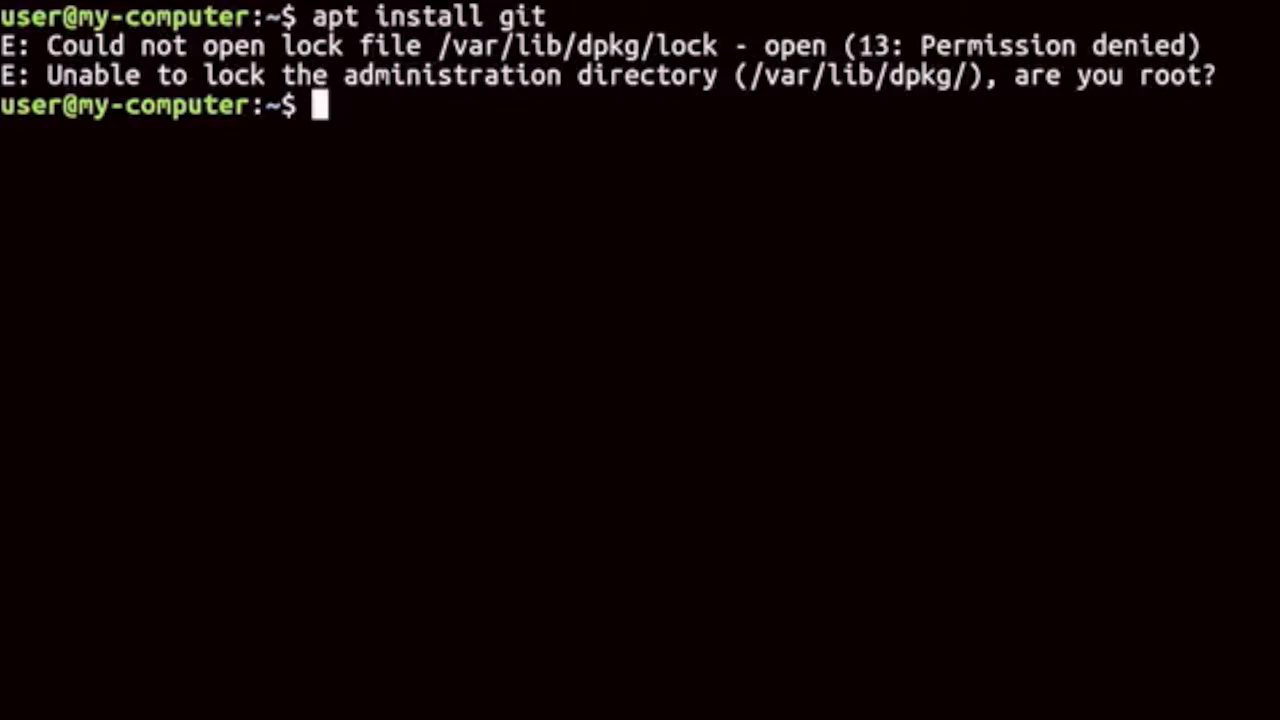
{"action": "double_click", "coordinate": [1010, 44]}
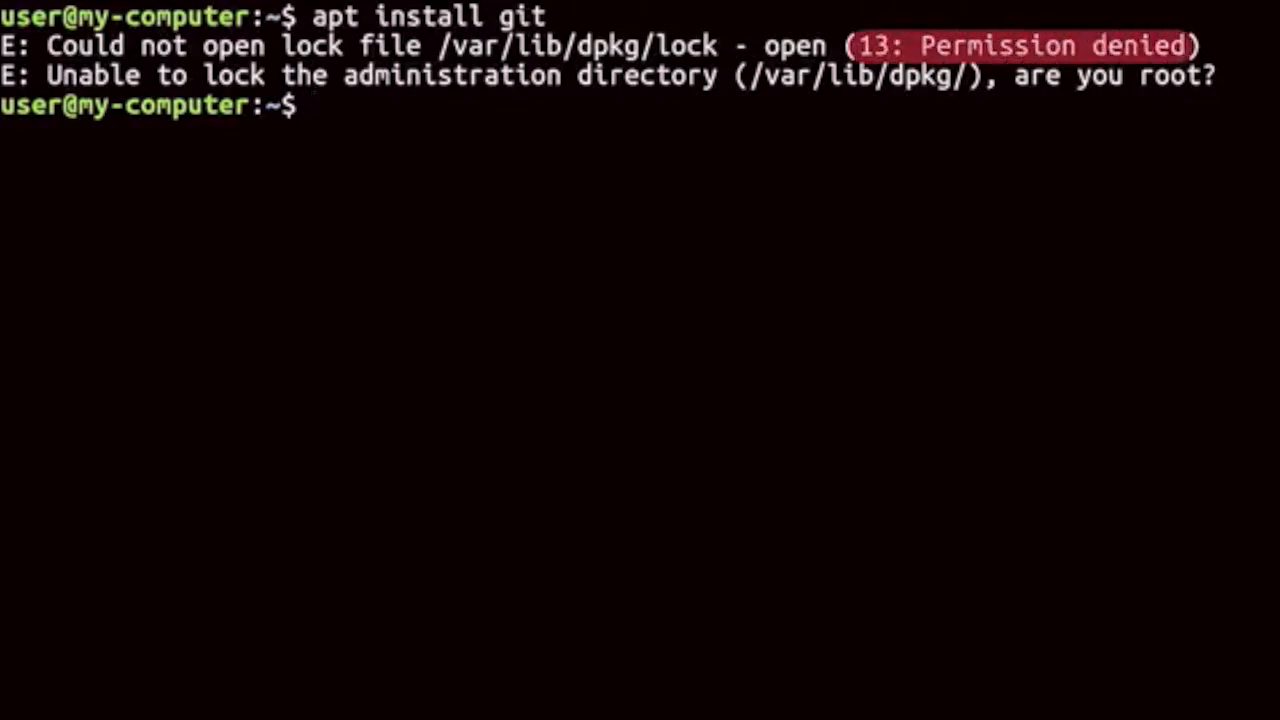